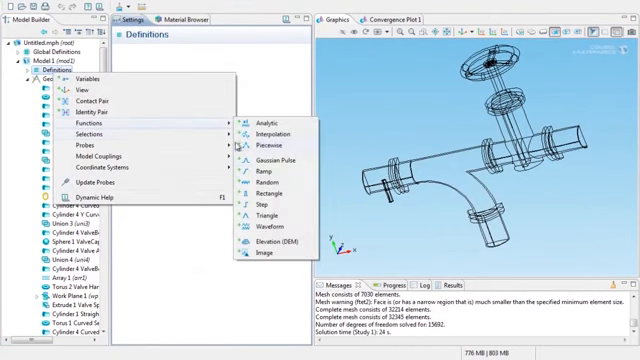
Add a Step function step1 under Definitions with default location 0, from 0, to 1.
left_click(269, 201)
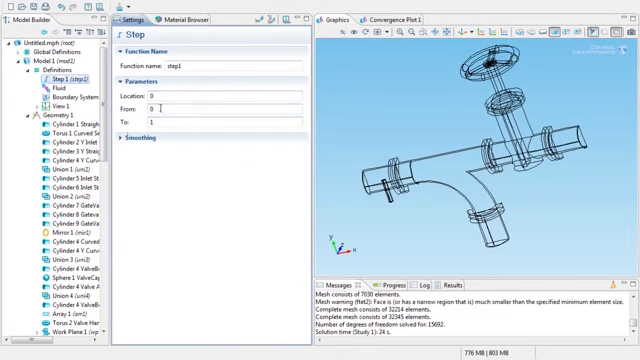
left_click(135, 140)
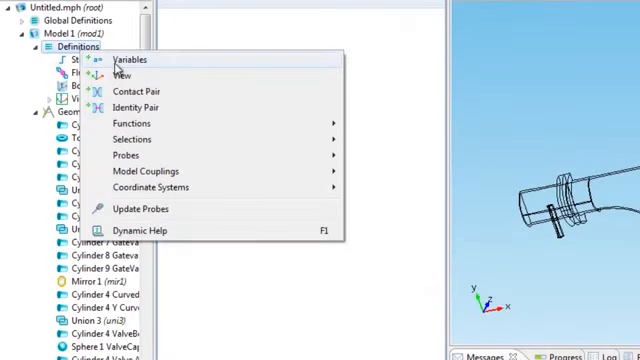
Add Variables 1a loaded from GateValve_VARIABLES, defining Y_Gate, GateViscosity_1 and GateViscosity.
left_click(129, 59)
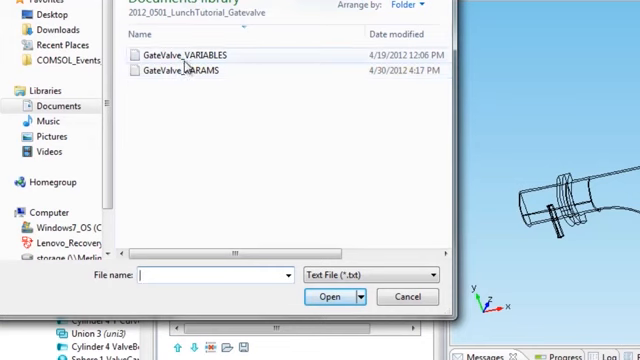
left_click(194, 55)
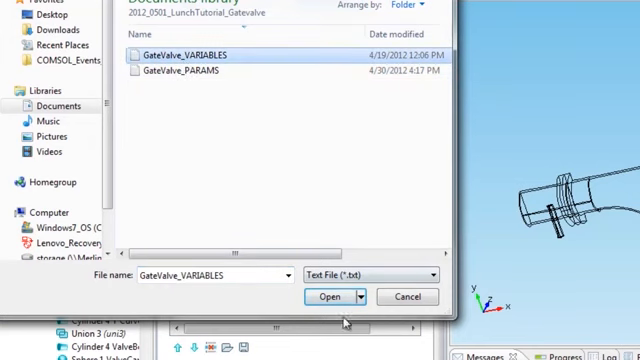
left_click(326, 296)
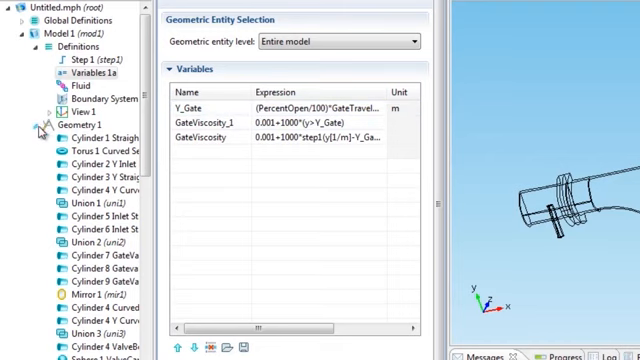
Add Fluid Properties 2 under Laminar Flow, applied to domains 32 and 33.
left_click(24, 125)
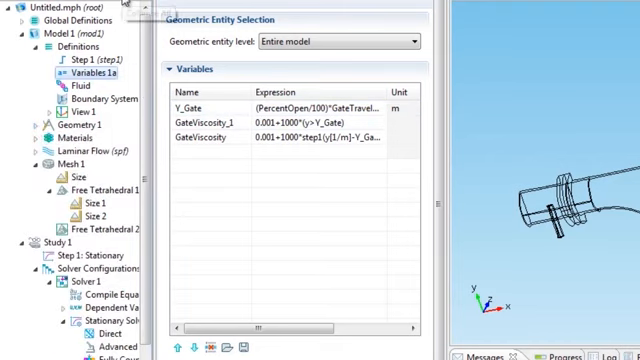
left_click(50, 8)
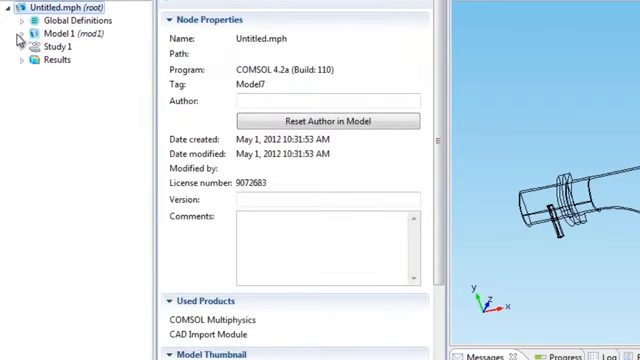
left_click(9, 33)
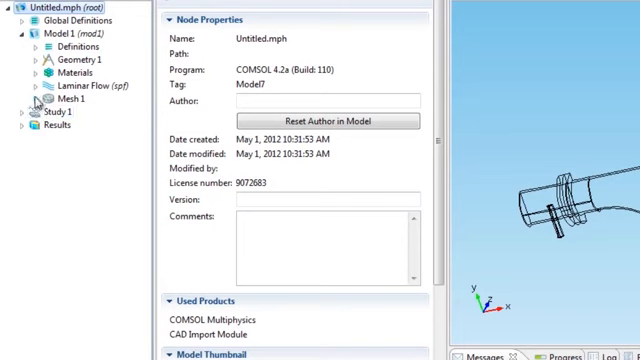
left_click(34, 92)
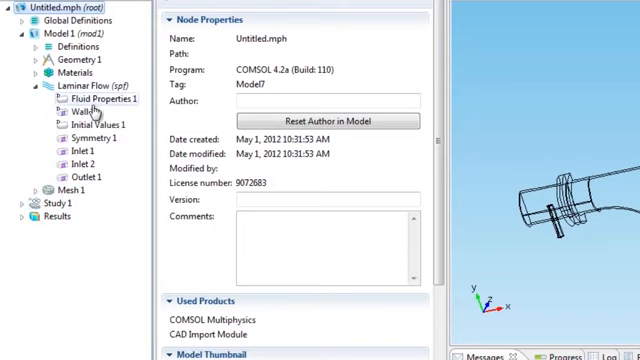
left_click(98, 99)
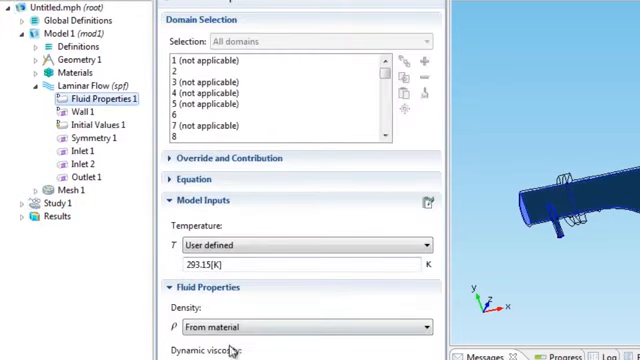
mouse_move(100, 99)
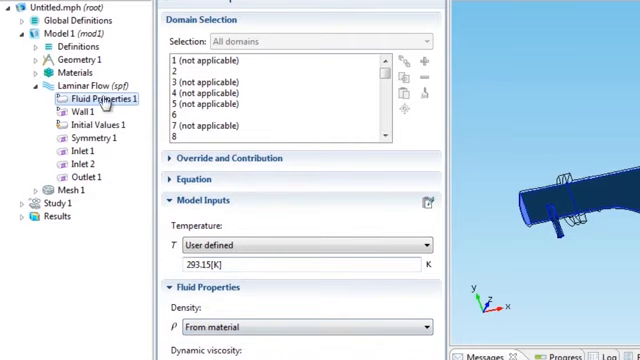
right_click(80, 89)
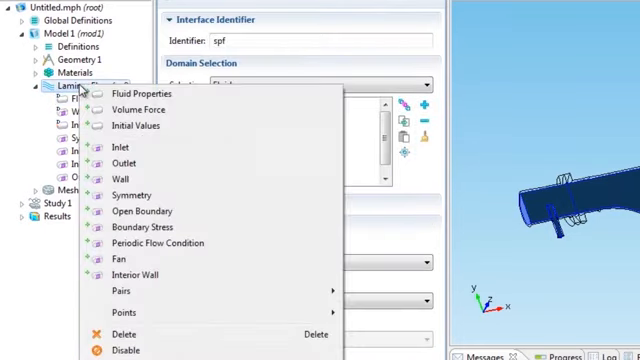
left_click(142, 93)
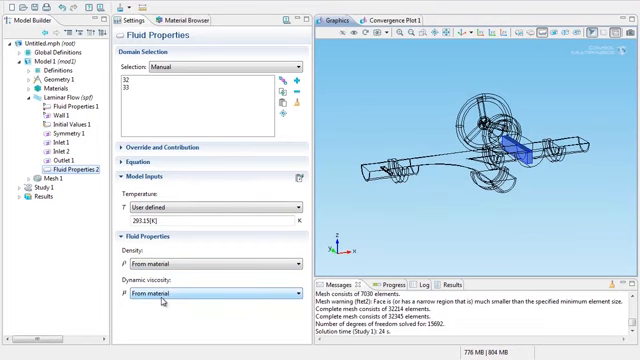
Set Fluid Properties 2 dynamic viscosity to user defined, value GateViscosity.
left_click(200, 294)
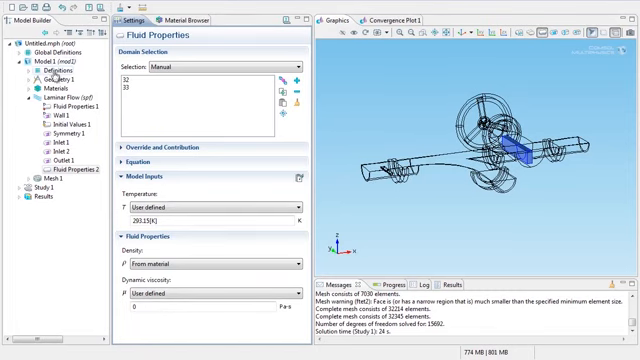
left_click(14, 62)
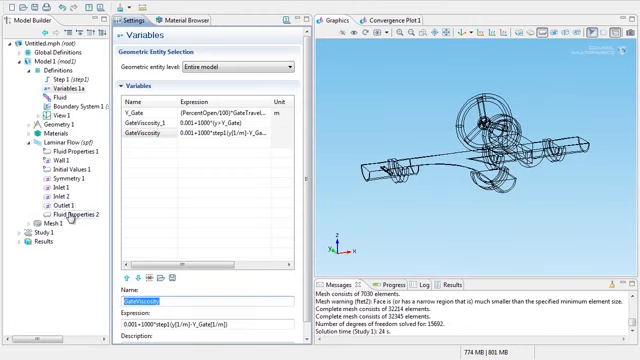
left_click(57, 139)
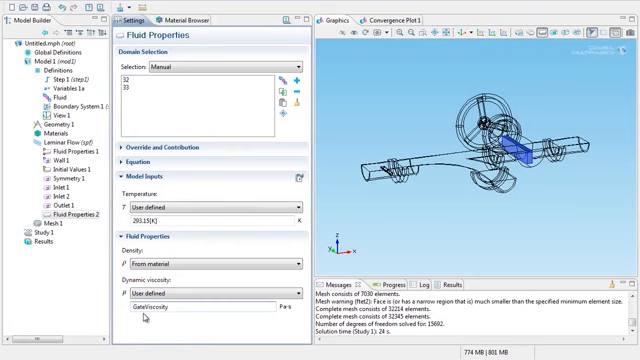
left_click(180, 308)
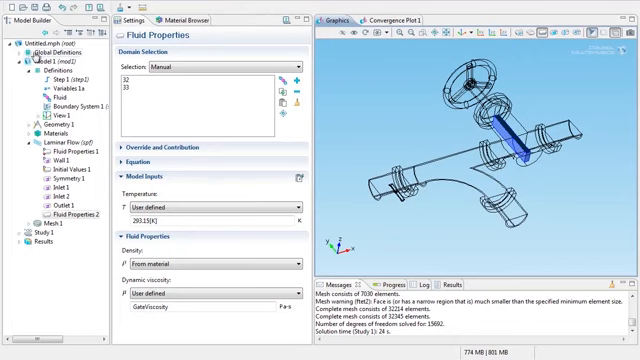
Review the global Parameters table, including PercentOpen 20 and GateTravel 5 in.
left_click(12, 51)
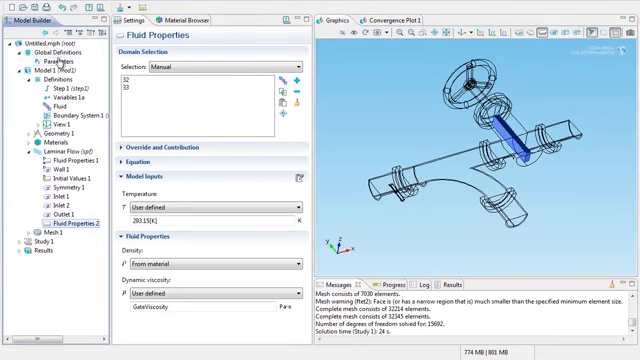
left_click(48, 60)
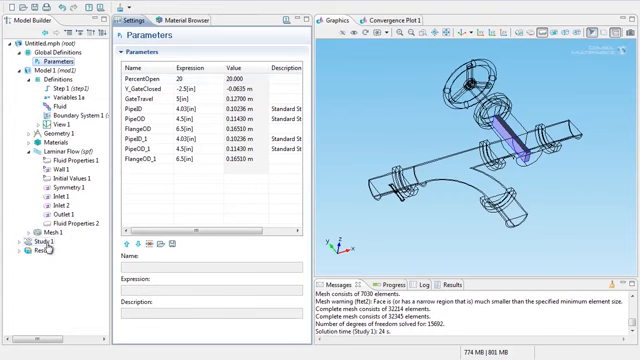
left_click(36, 239)
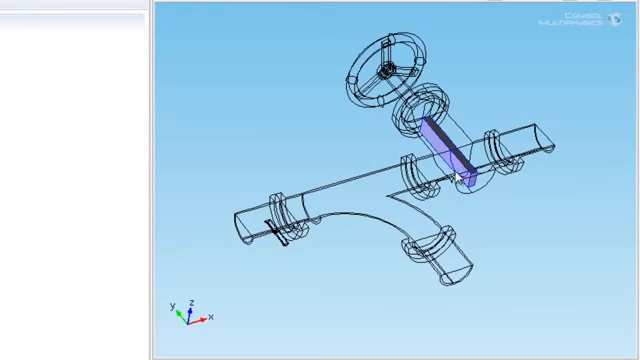
mouse_move(470, 300)
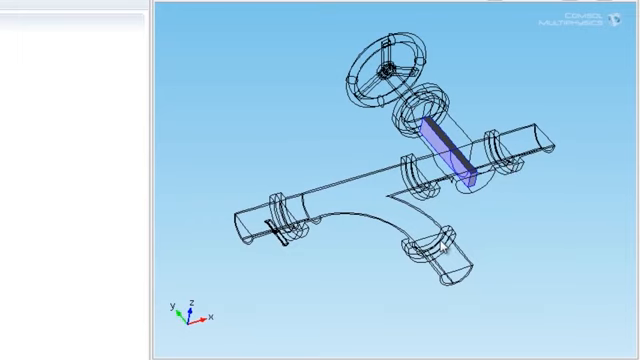
mouse_move(415, 225)
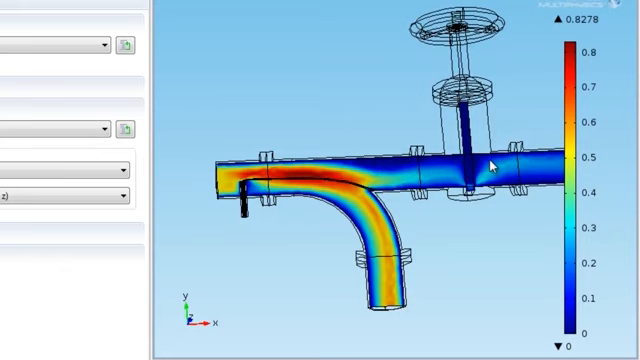
mouse_move(297, 190)
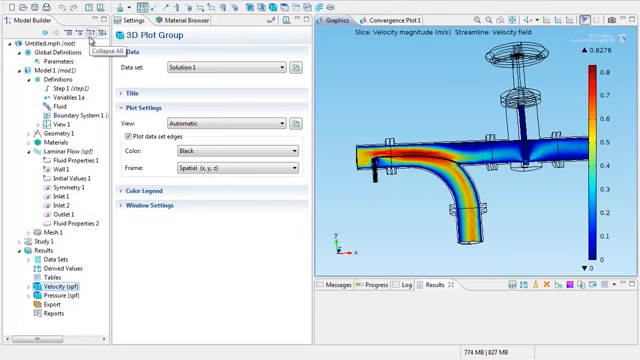
Add a Parametric Sweep to Study 1 over PercentOpen, with the range starting at 90.
left_click(48, 34)
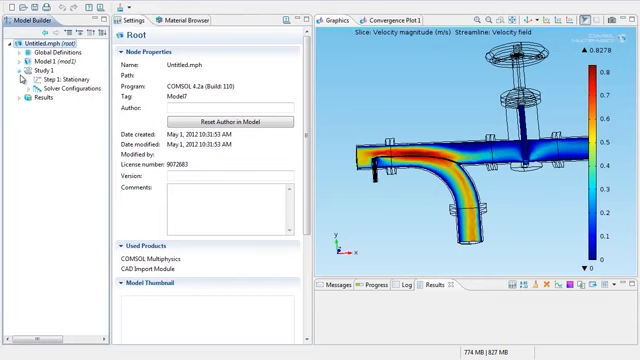
left_click(39, 74)
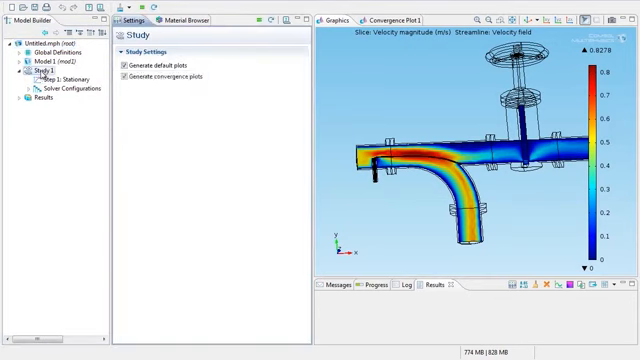
right_click(35, 72)
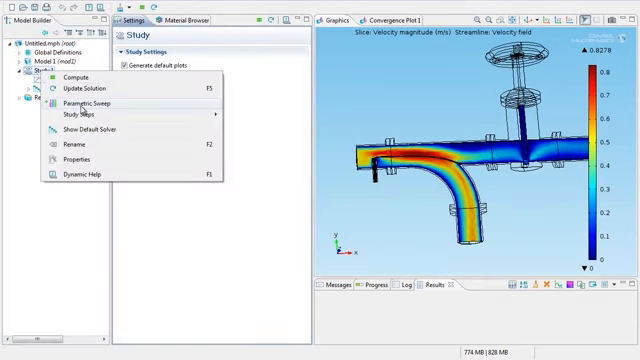
left_click(85, 103)
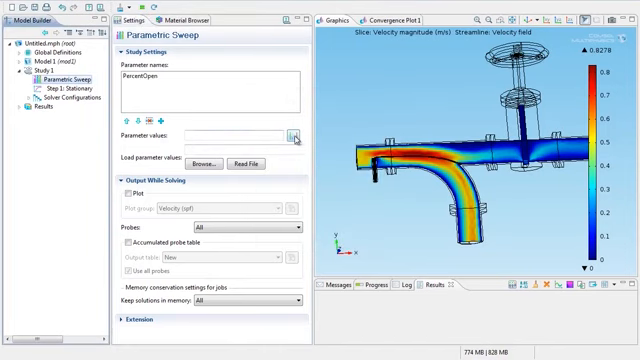
left_click(295, 135)
type("9")
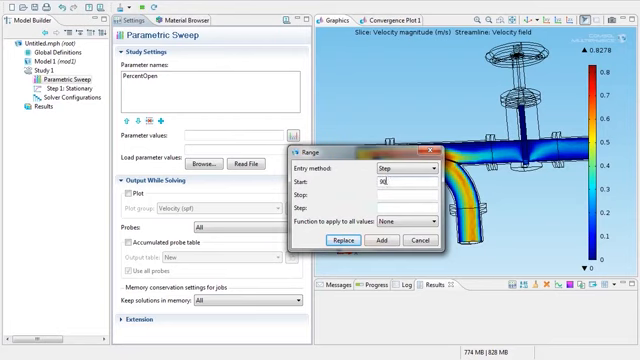
type("0,-10,0)")
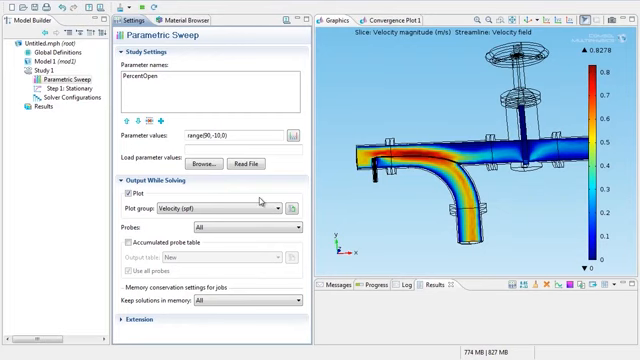
mouse_move(215, 221)
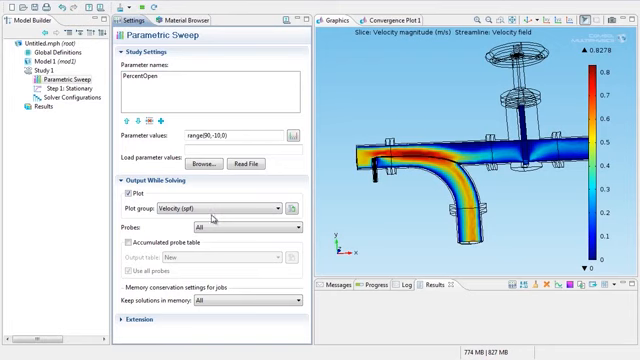
mouse_move(390, 242)
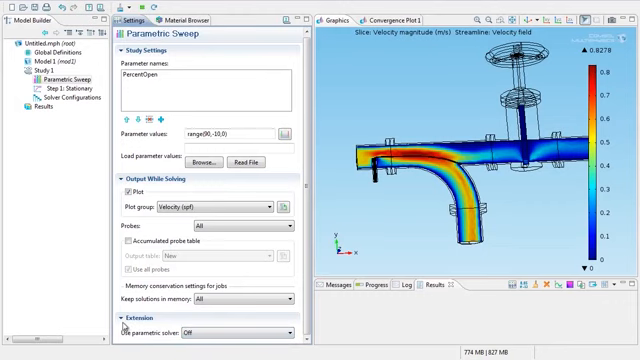
mouse_move(197, 342)
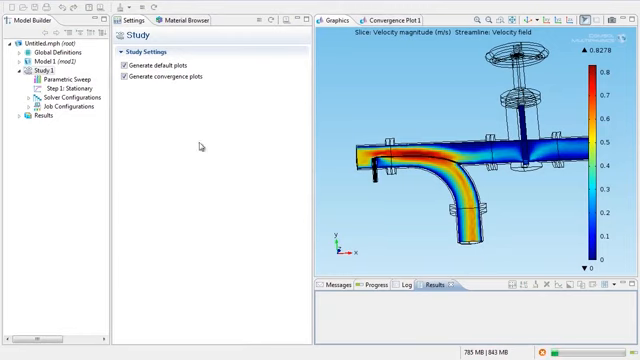
Run Study 1, cancel after the PercentOpen=90 solution, and dismiss the error.
left_click(404, 18)
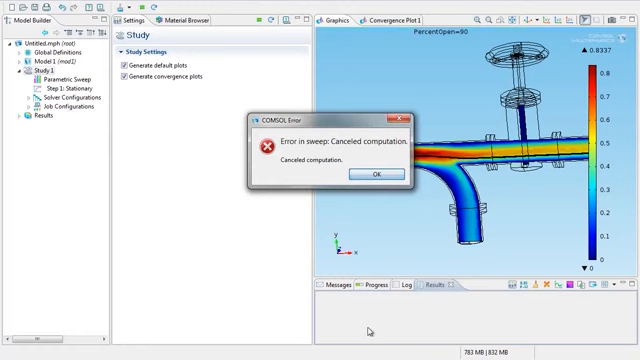
left_click(369, 173)
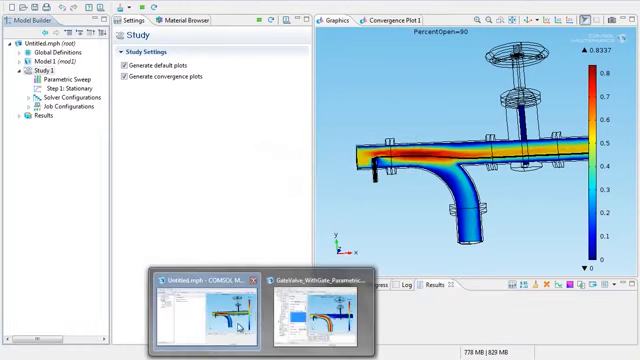
Open the GateValve_WithGate_Parametric model and play its 10-frame velocity animation.
left_click(320, 310)
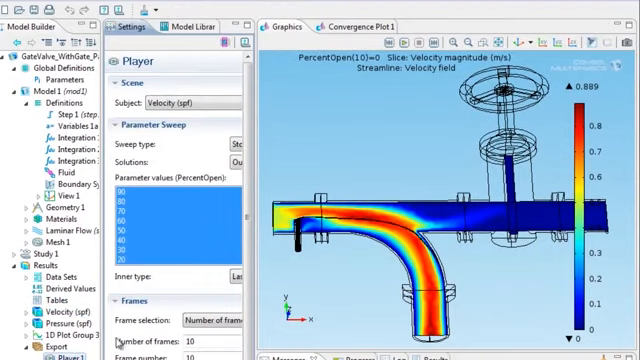
mouse_move(357, 100)
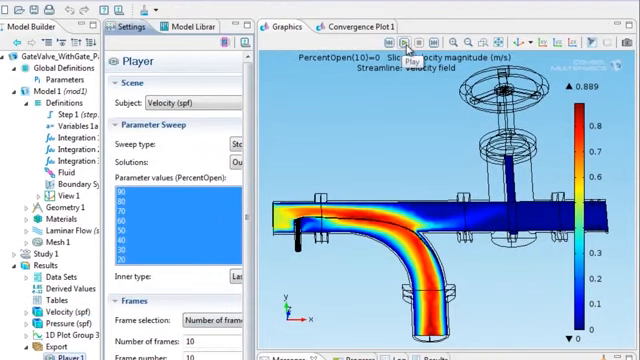
left_click(402, 42)
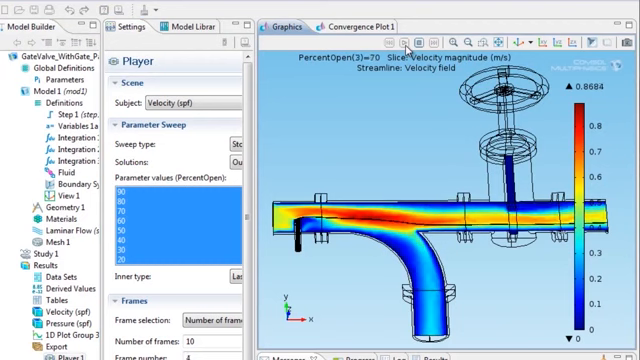
left_click(405, 45)
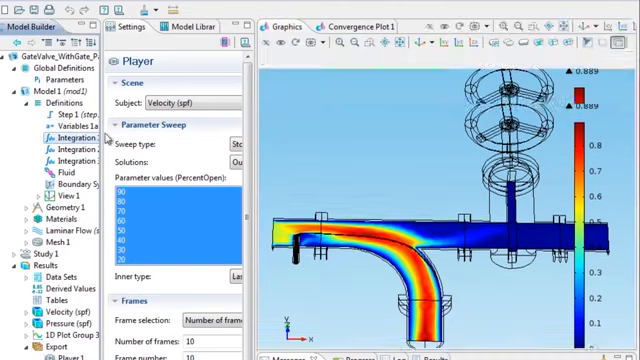
Inspect integration operators Int_Inlet (boundary 4), Int_OutStr (boundary 295) and Int_OutCurve.
left_click(63, 146)
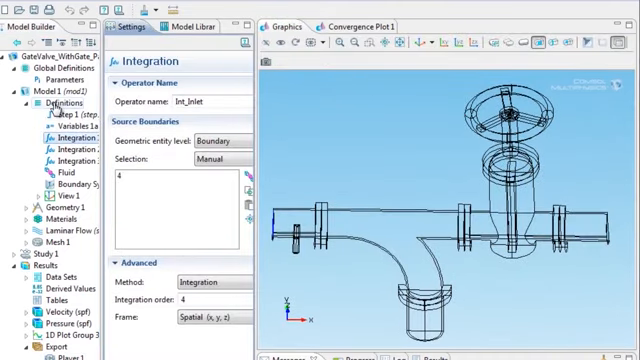
right_click(52, 103)
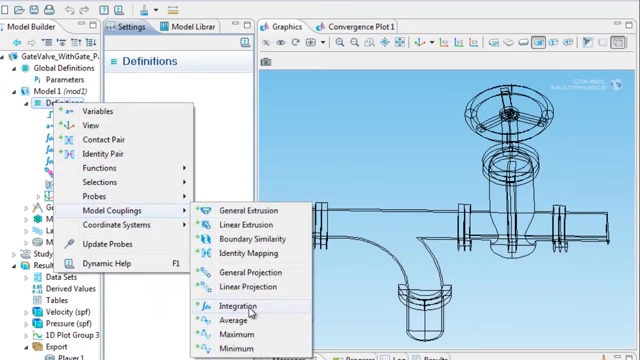
left_click(220, 305)
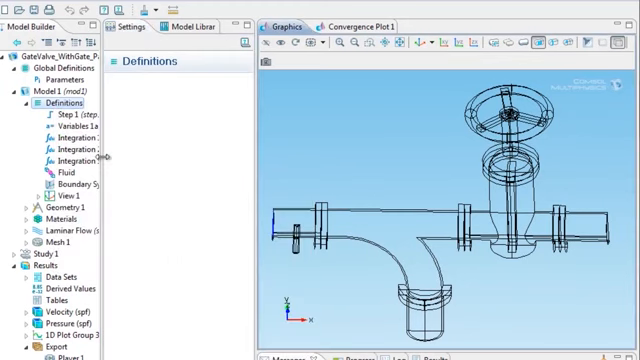
left_click(67, 137)
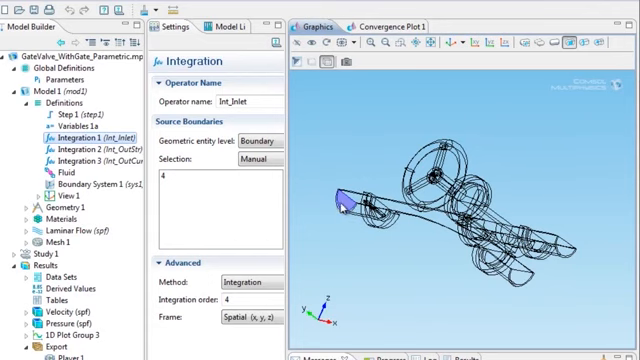
left_click(71, 146)
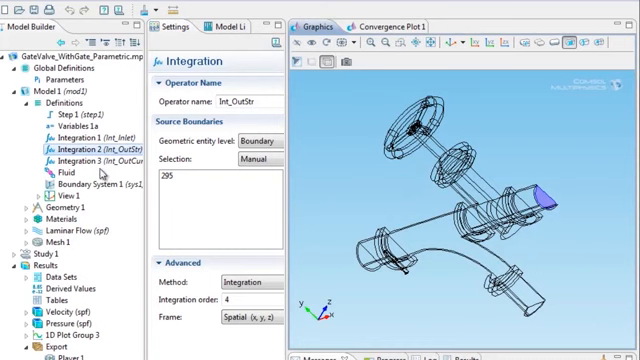
left_click(80, 160)
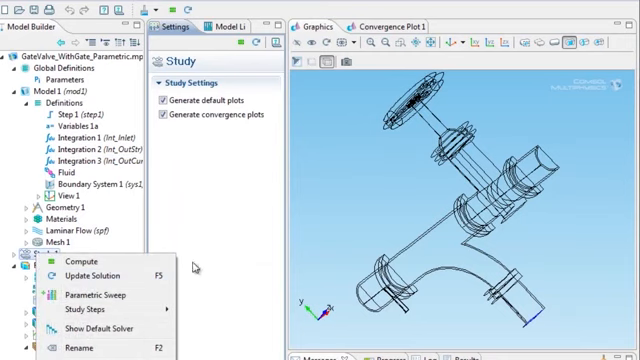
Display Global 1, plotting Int_OutStr(spf.U)/Int_Inlet(spf.U) versus percent open.
left_click(89, 260)
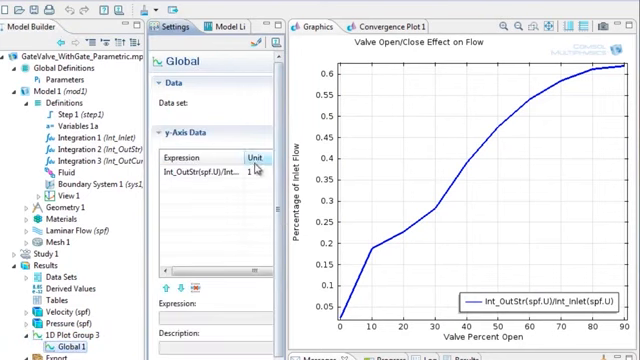
left_click(210, 165)
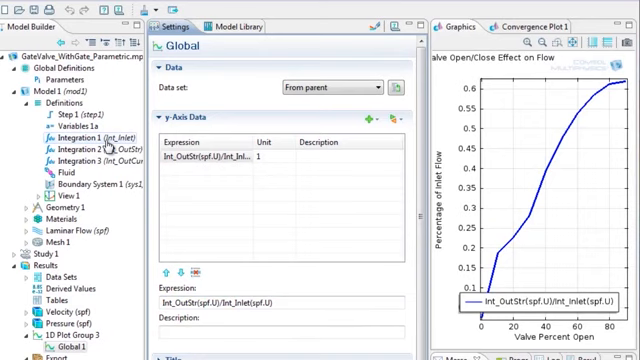
left_click(90, 152)
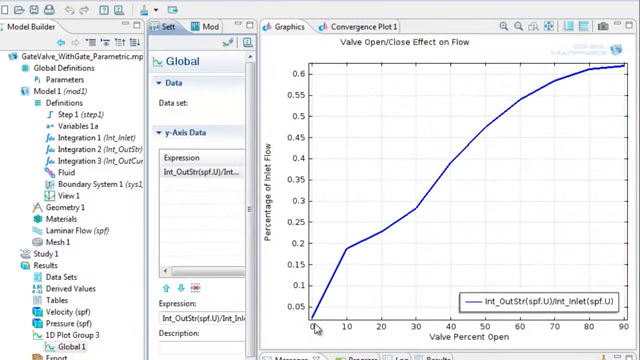
mouse_move(359, 274)
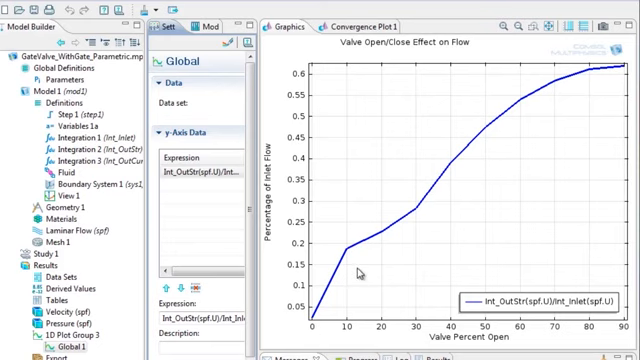
mouse_move(377, 257)
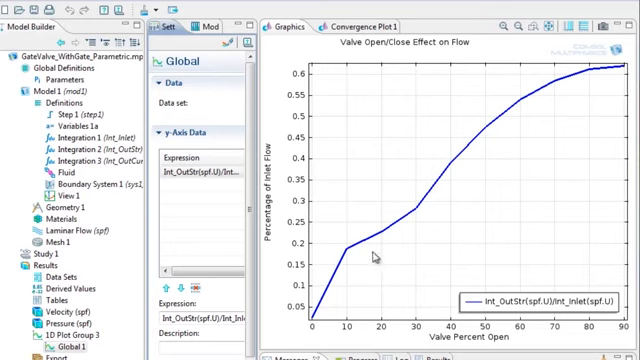
mouse_move(375, 238)
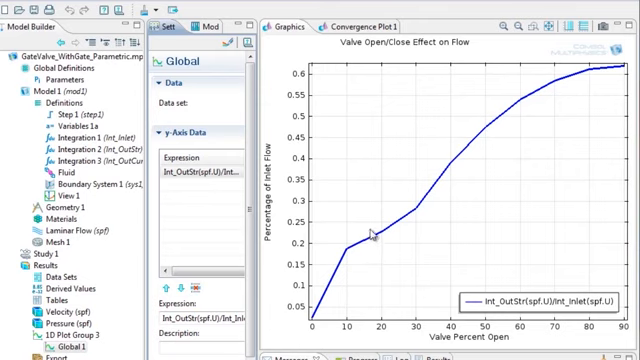
mouse_move(341, 103)
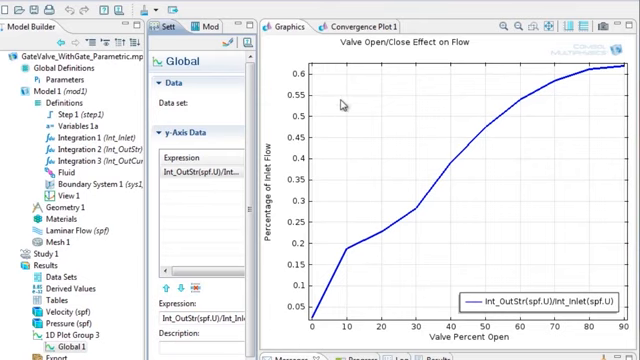